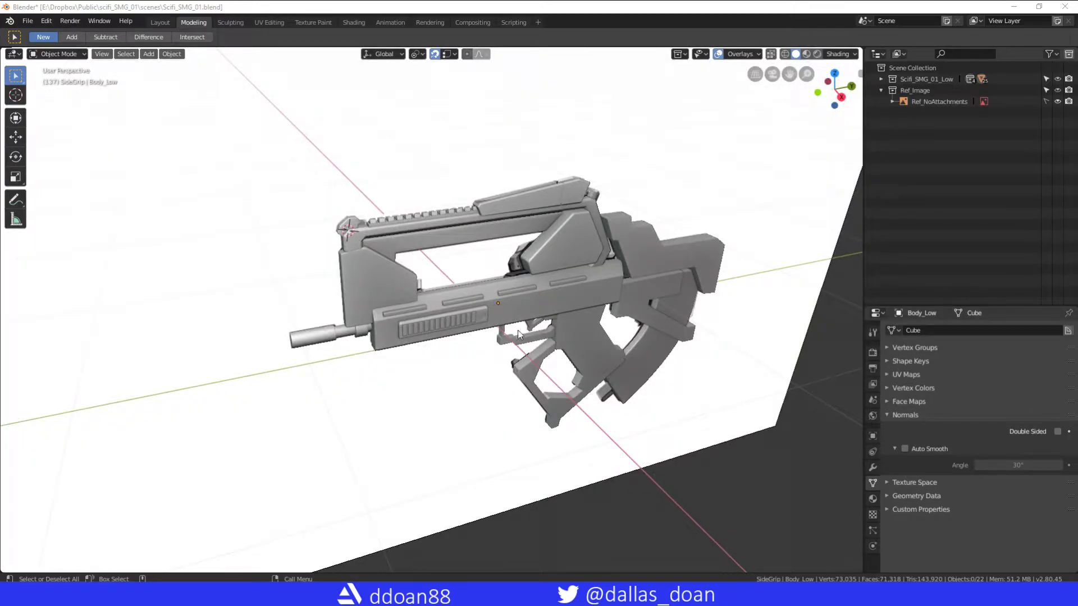
mouse_move(477, 342)
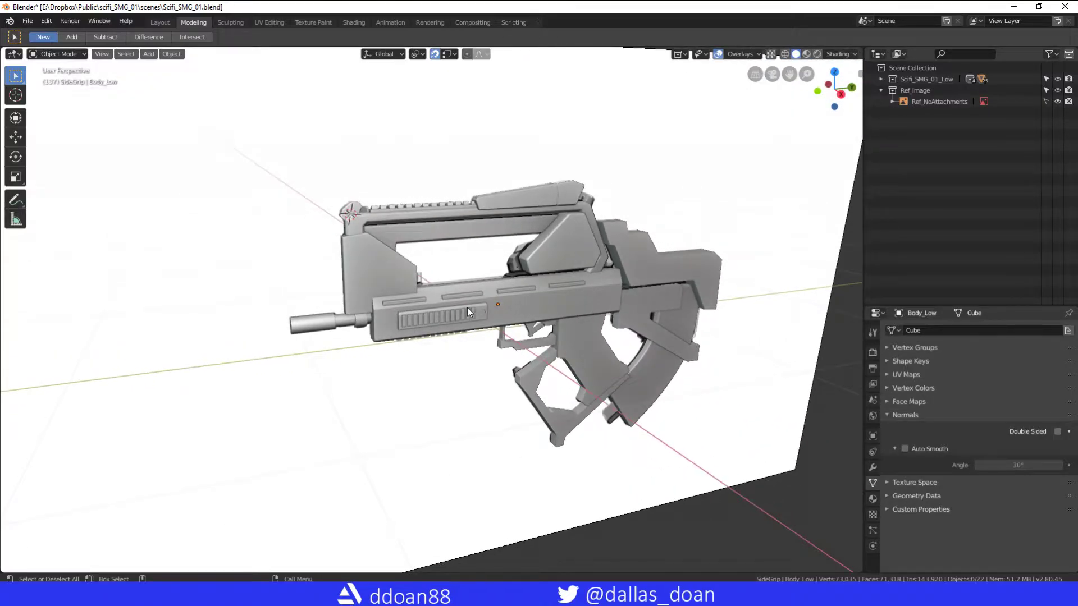
mouse_move(356, 377)
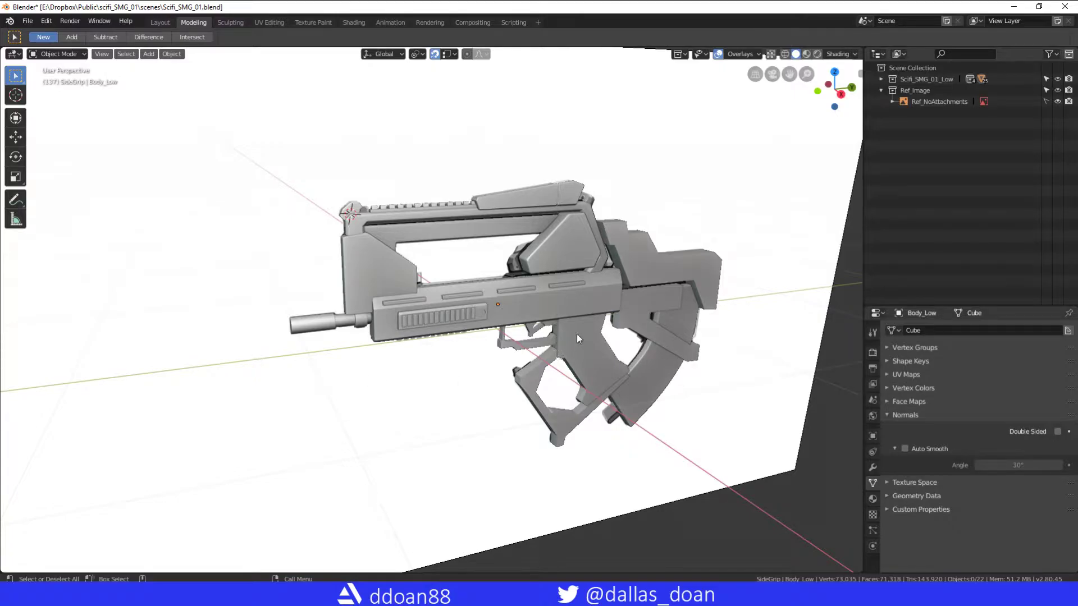
mouse_move(571, 337)
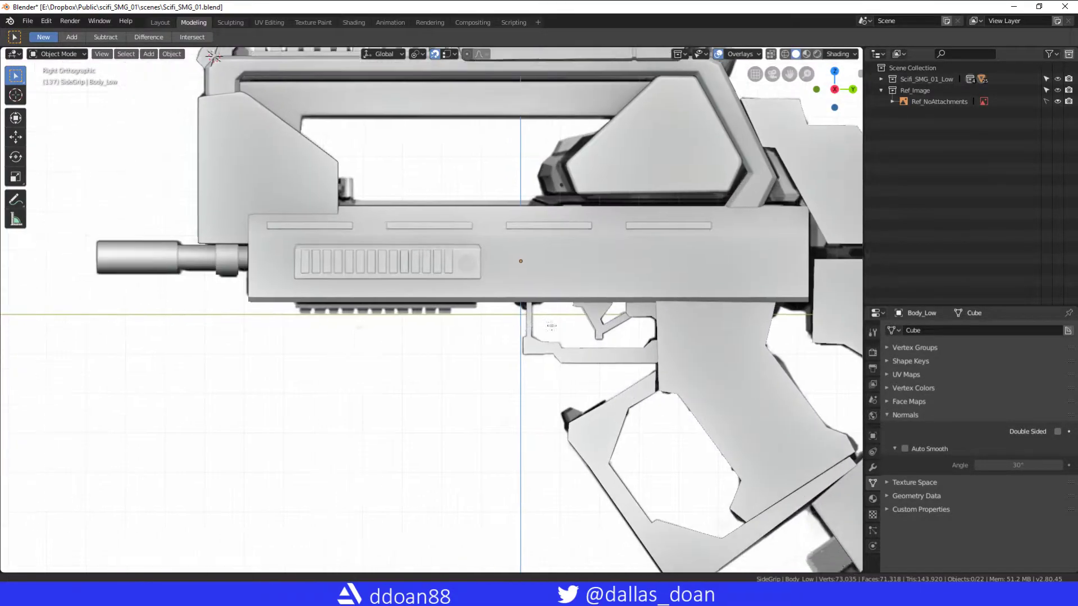
Make Scifi_SMG_01_Low the active collection and add a new cube, Cube.001, to it
scroll(down, 3)
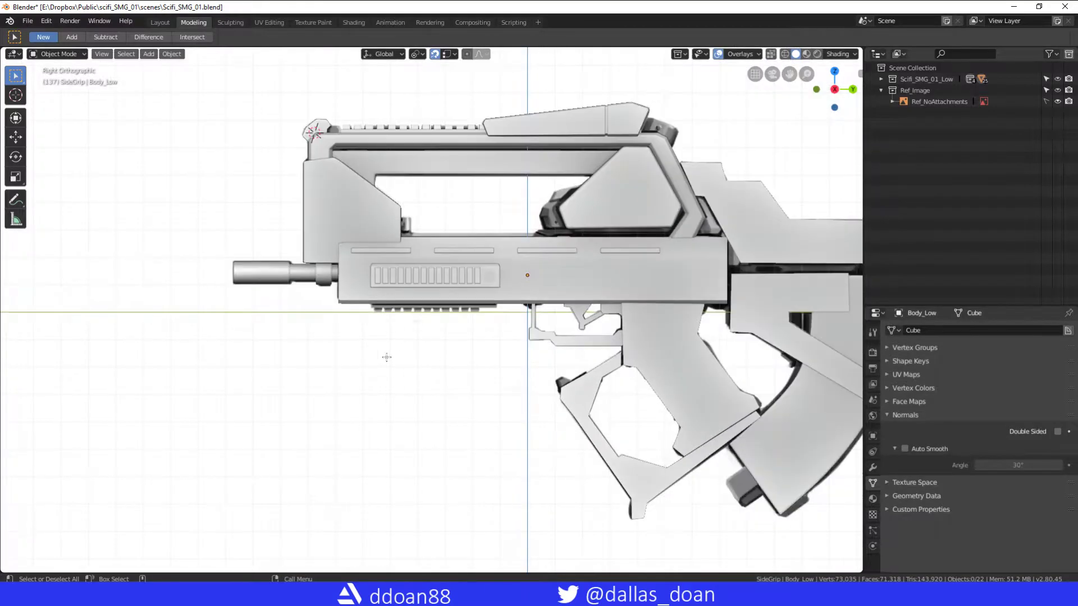
click(924, 78)
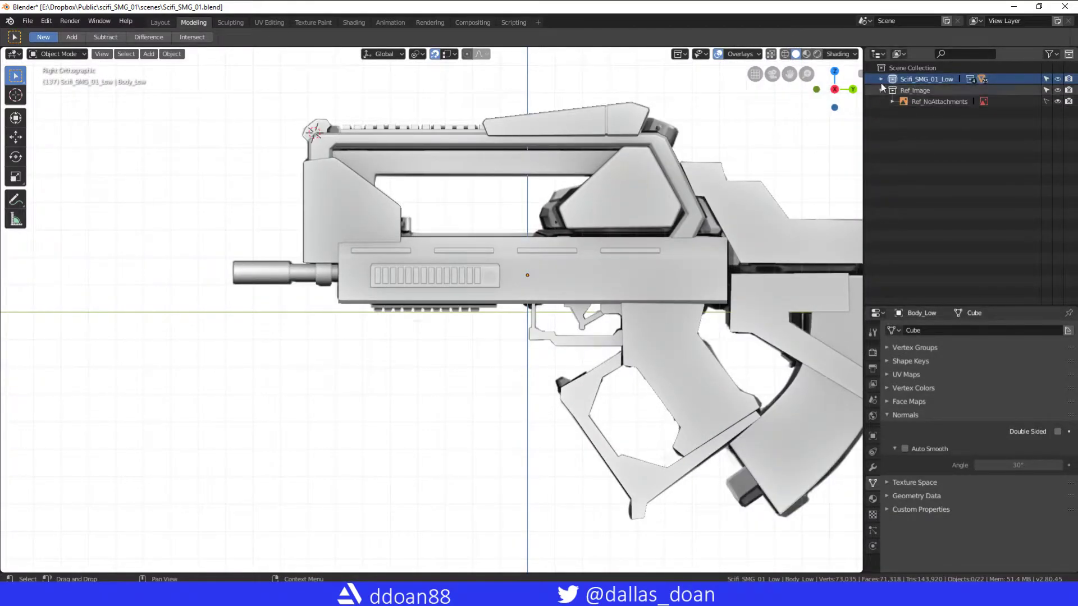
click(148, 54)
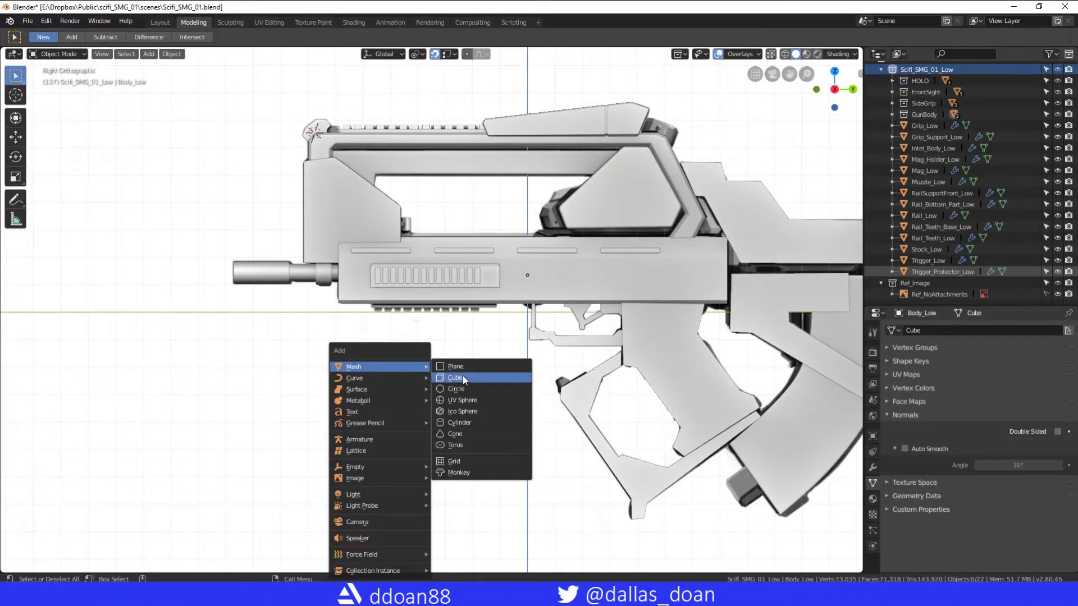
click(455, 377)
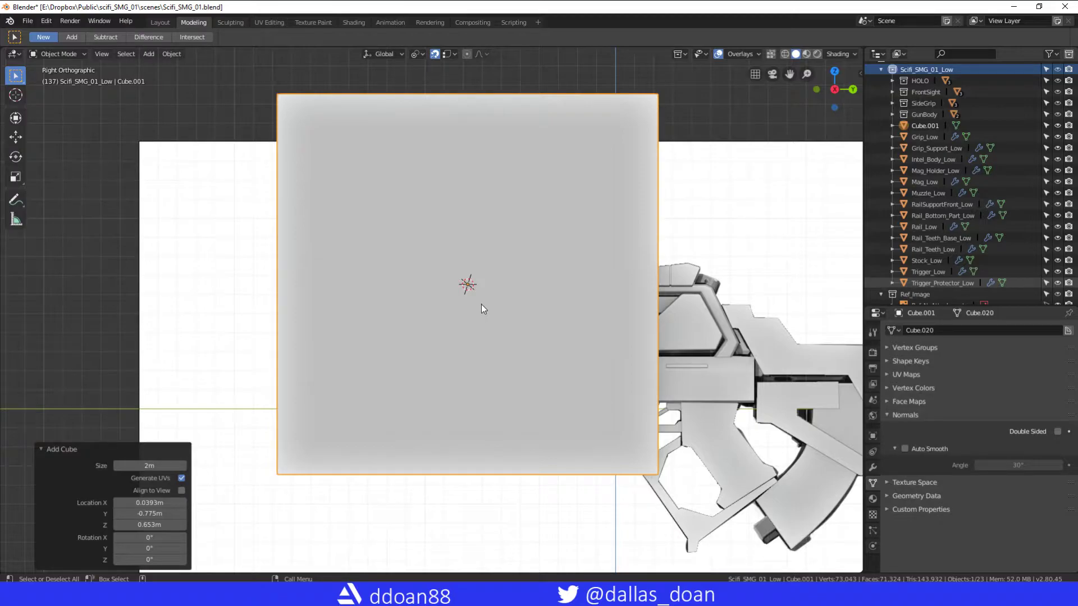
key(Tab)
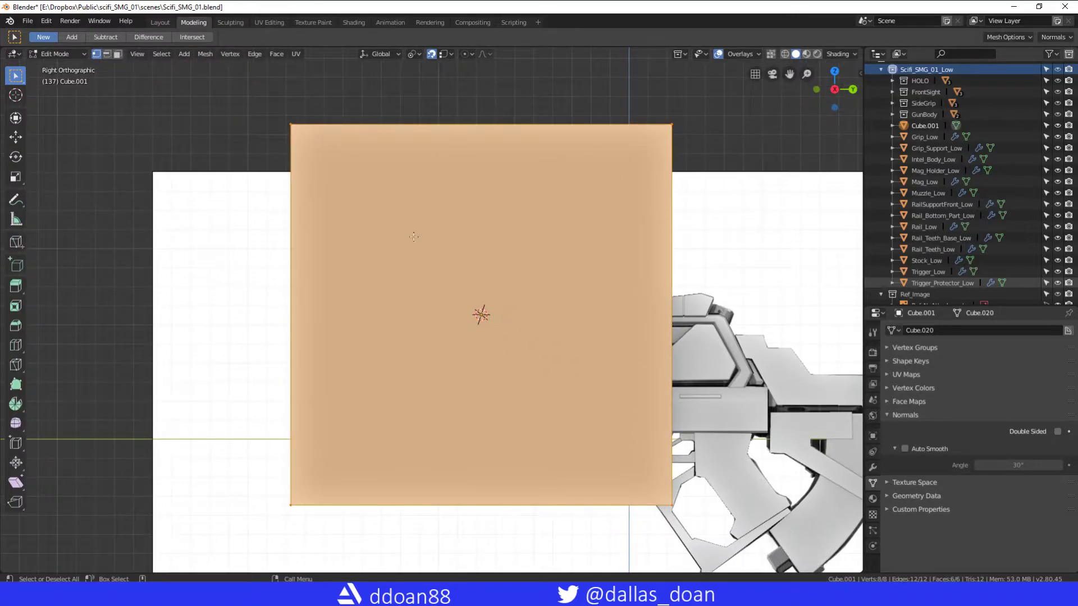
key(Tab)
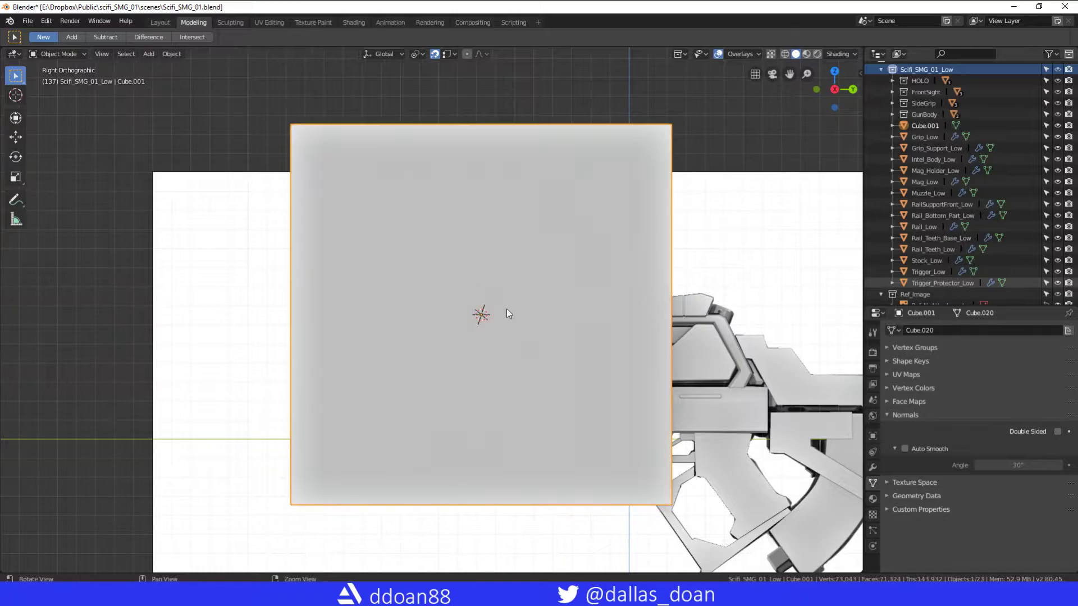
Scale Cube.001 into a thin bar and place it against the gun's lower rail edge
right_click(481, 314)
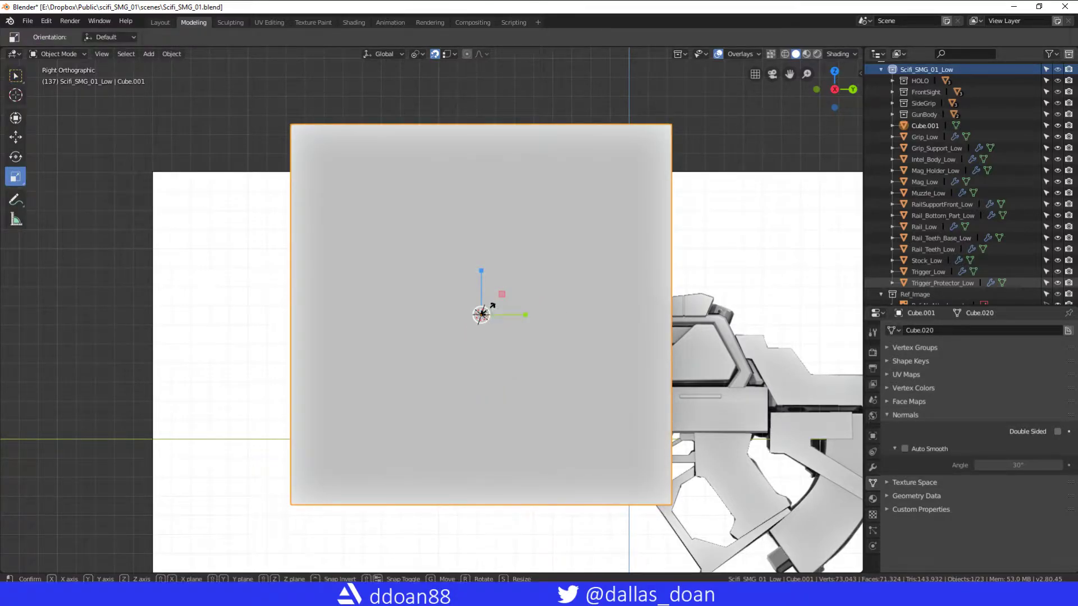
mouse_move(481, 315)
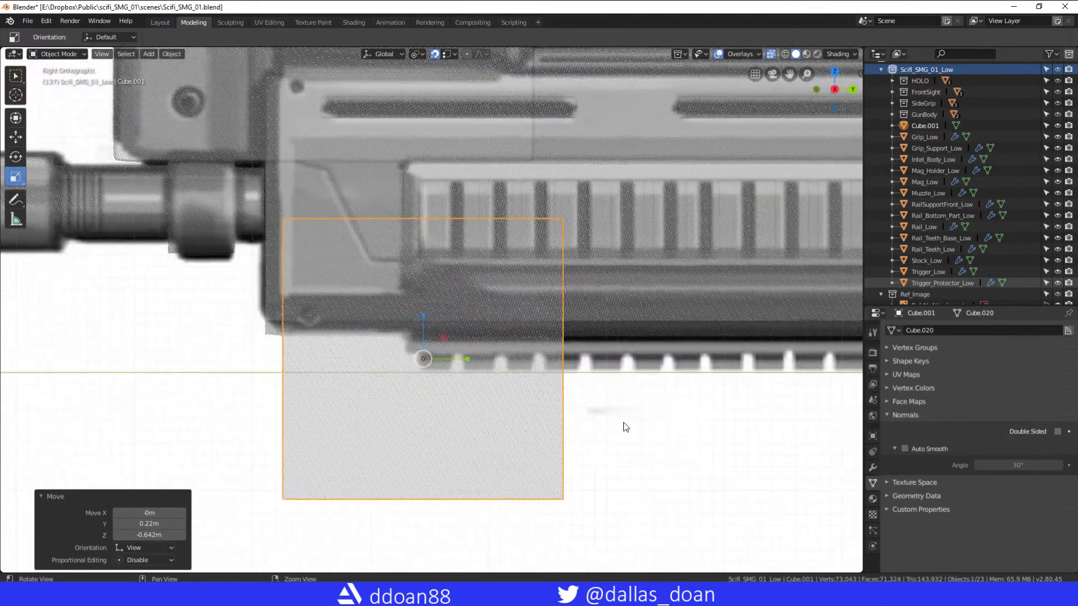
key(s)
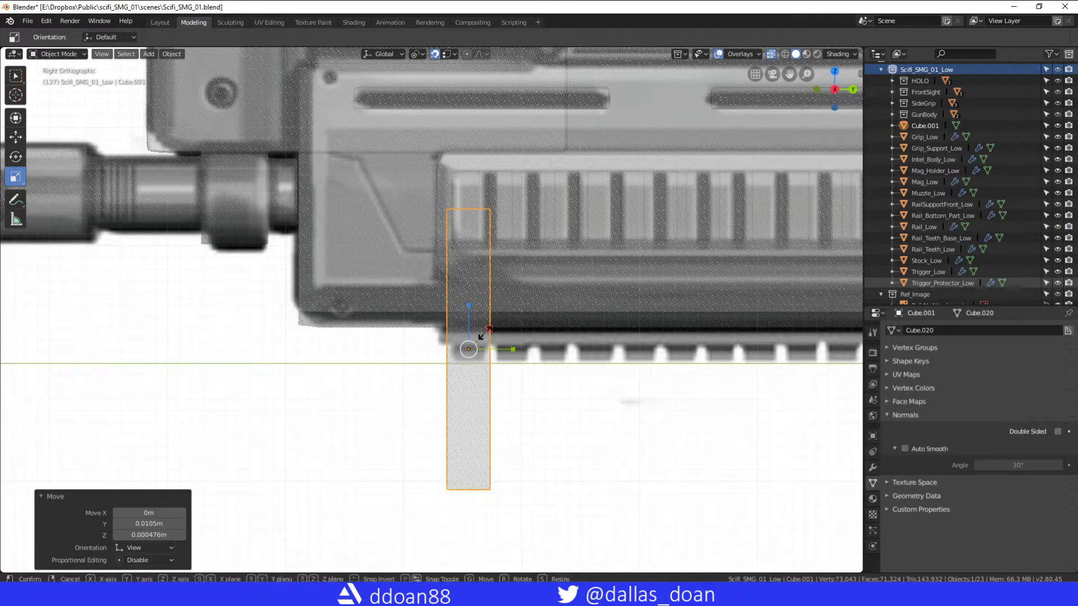
key(s)
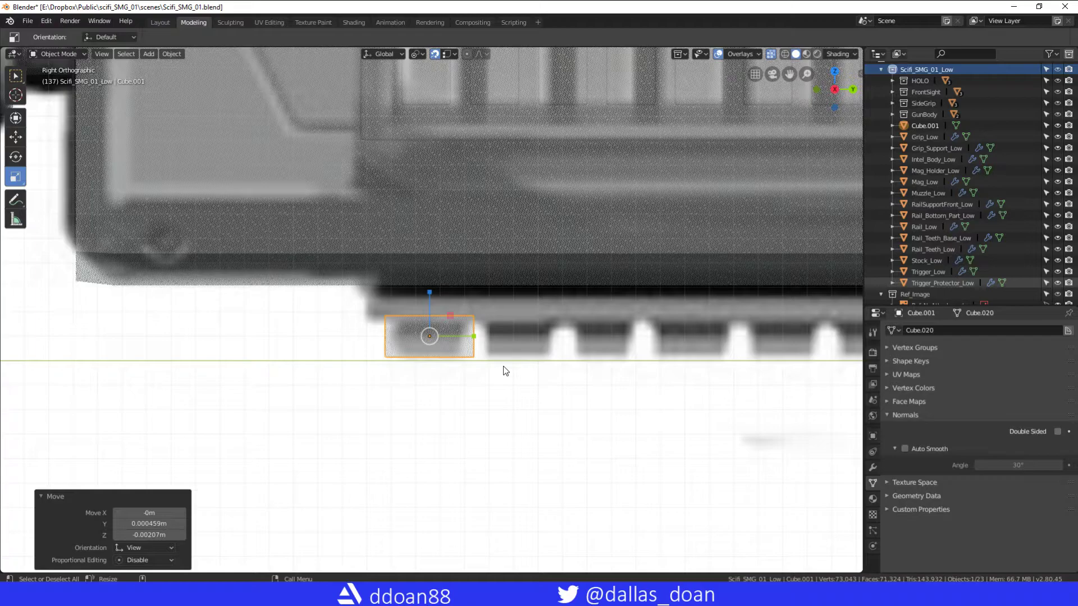
key(s)
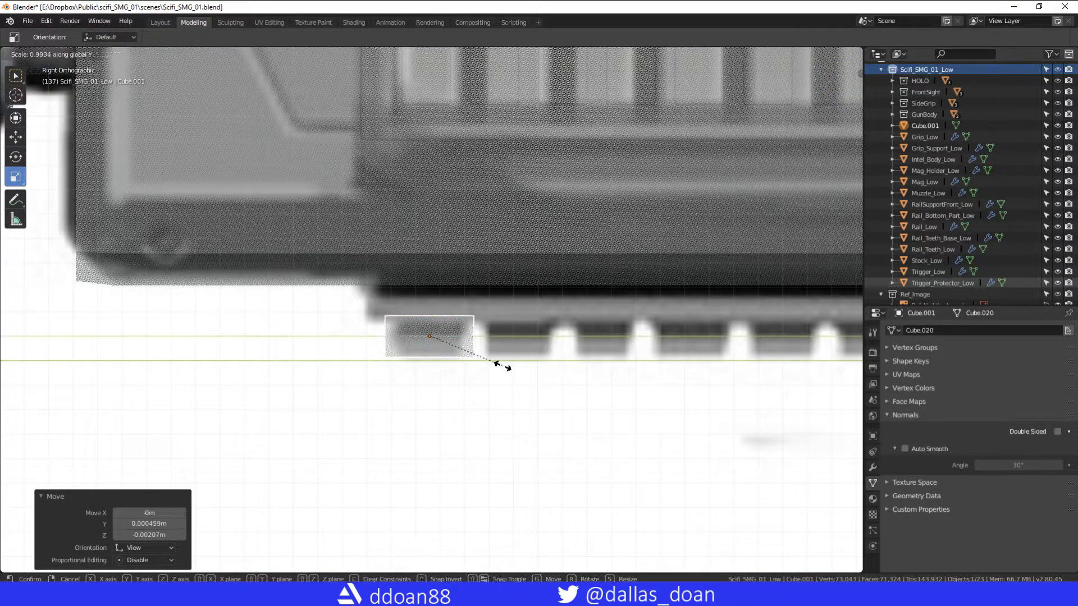
click(542, 419)
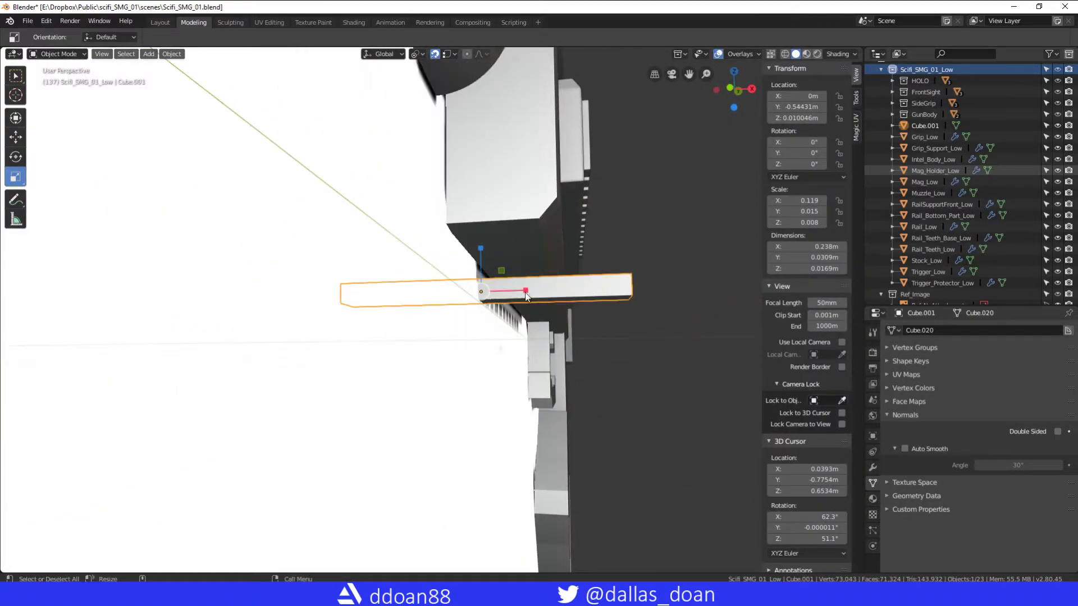
Scale the bar along X to about half its length, roughly 0.12 m
key(s)
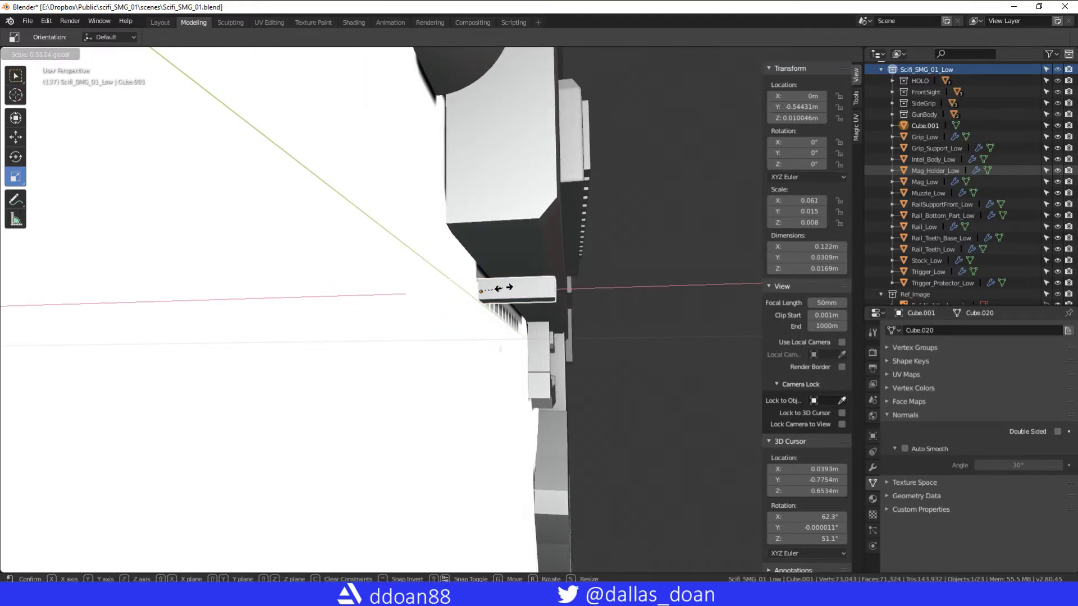
mouse_move(529, 289)
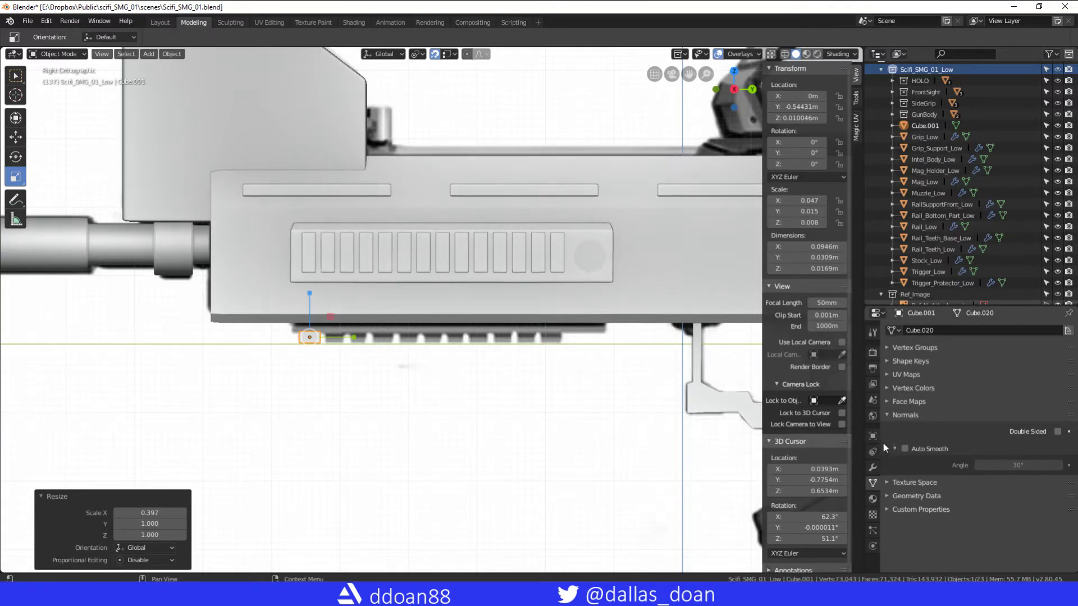
Add an Array modifier to Cube.001 from the Add Modifier menu
click(907, 330)
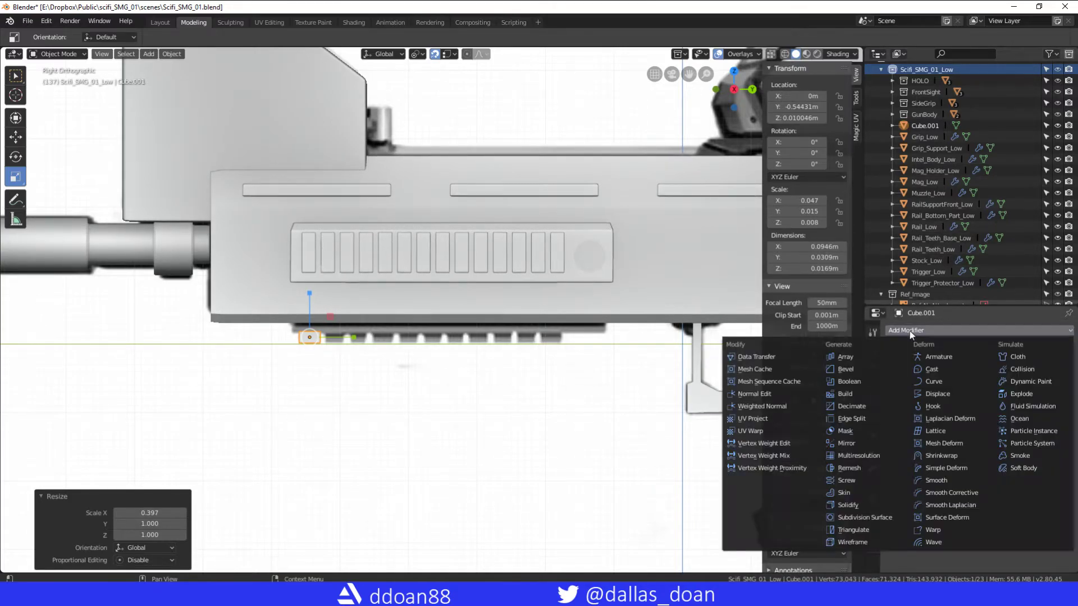
click(841, 356)
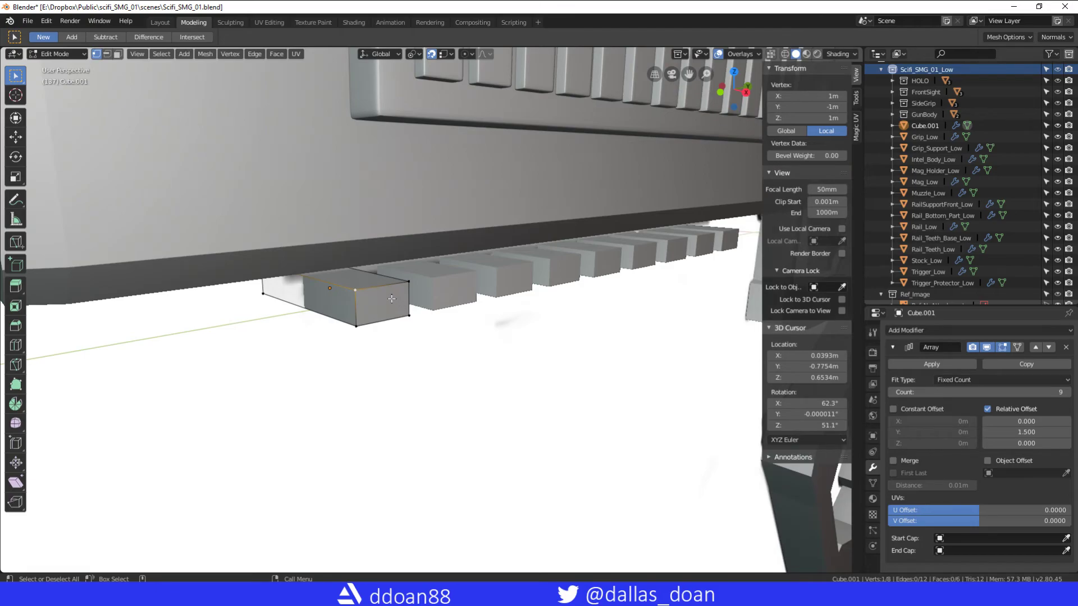
key(g)
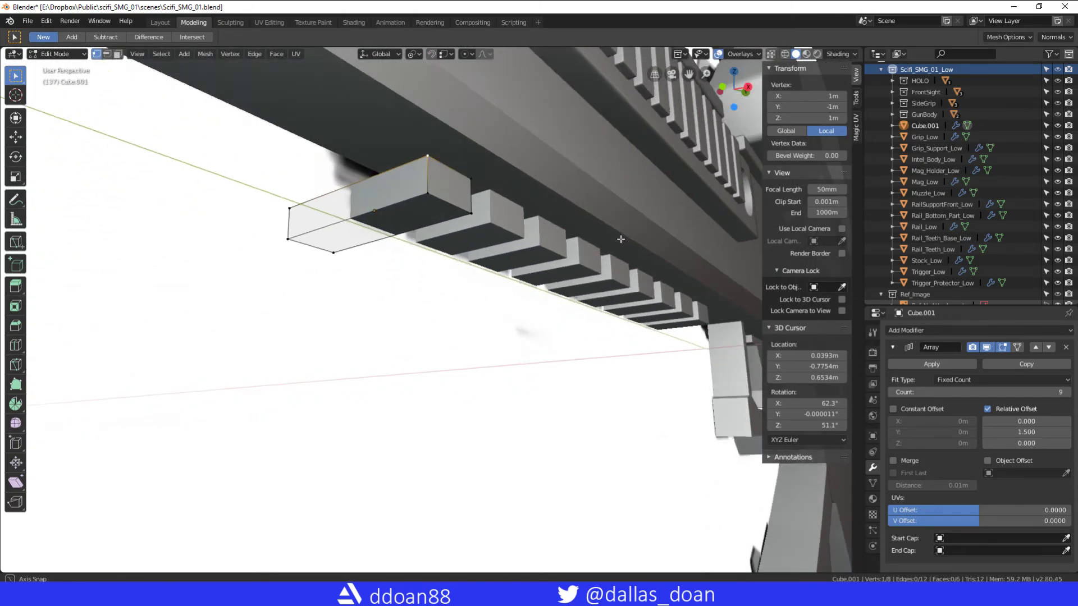
key(Tab)
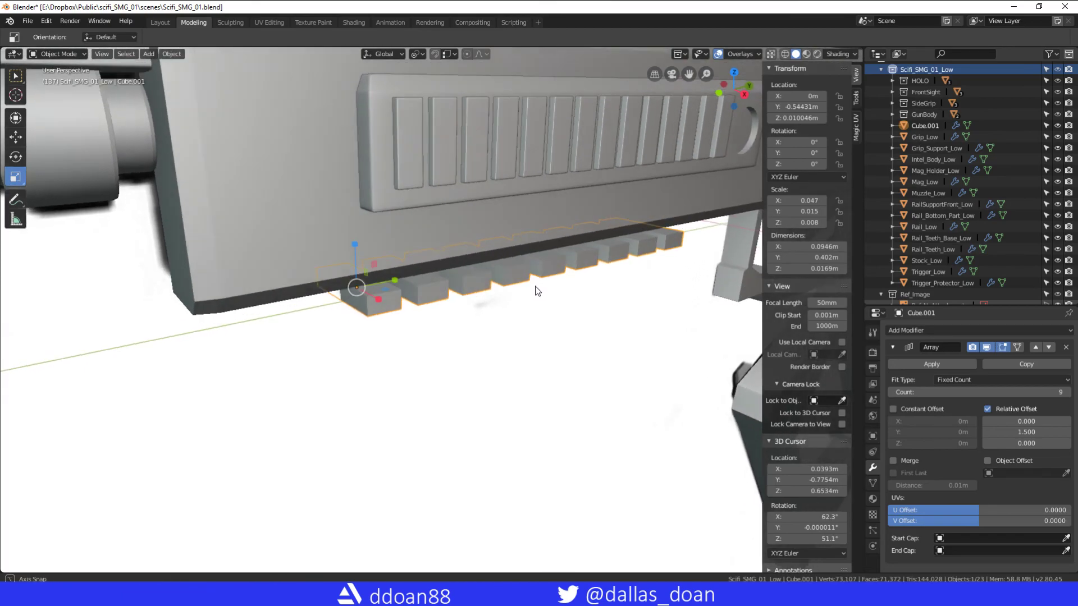
drag(481, 275, 536, 268)
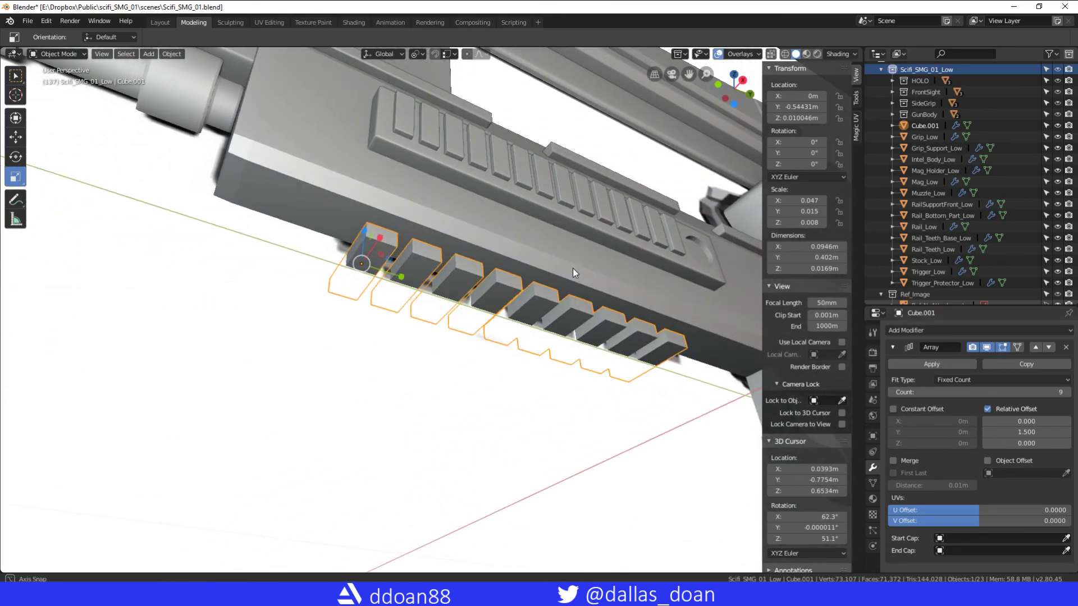